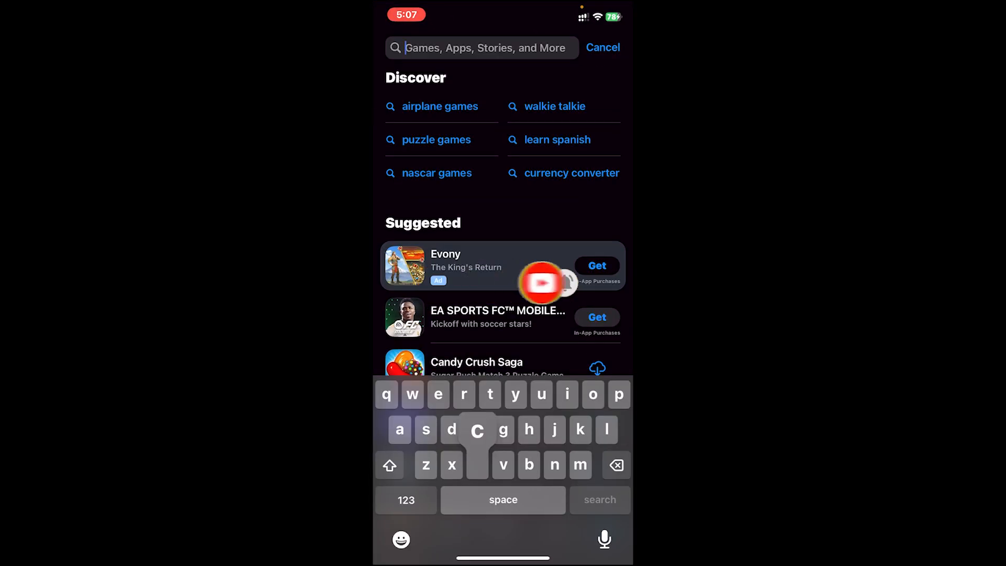
# Search the App Store for 'craigslist' and launch the craigslist app from its store page
pyautogui.write('craigslist')
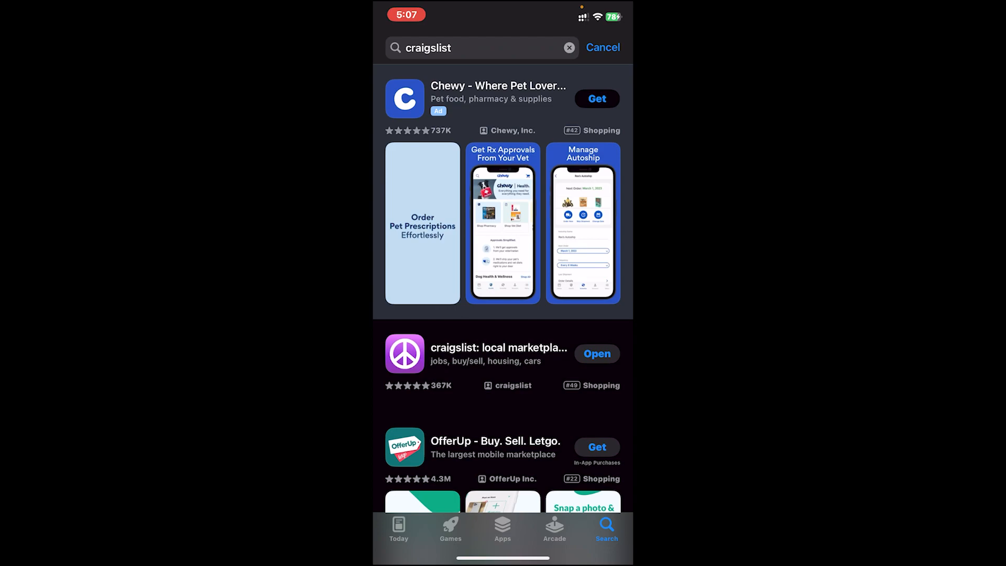
pyautogui.click(499, 354)
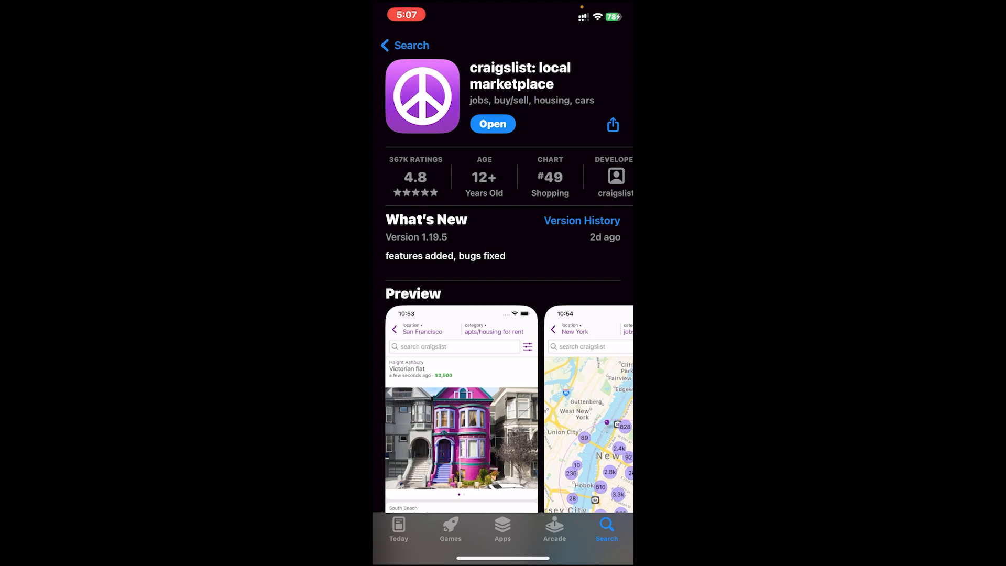
pyautogui.click(492, 123)
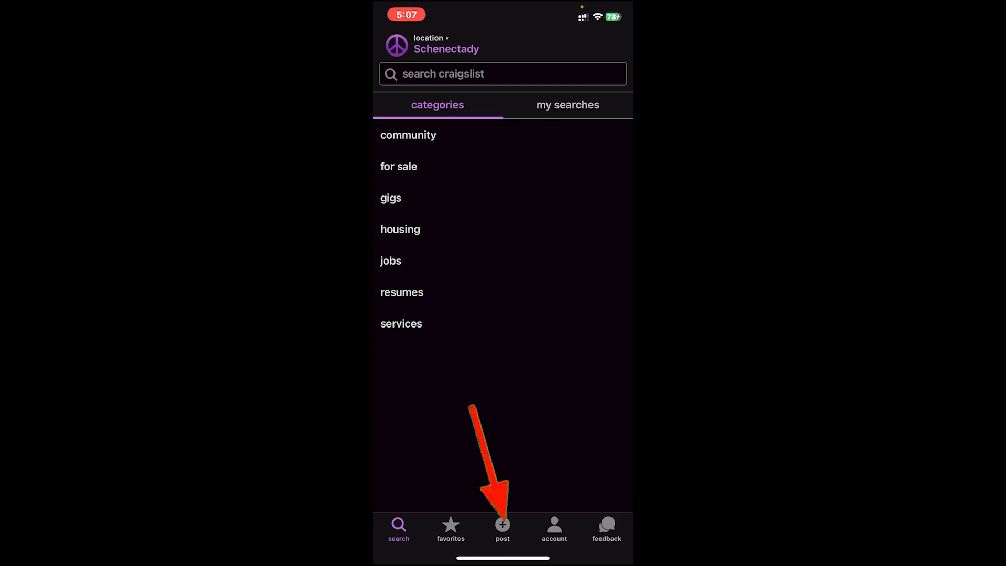
# Start a new posting and skip adding images, reaching the location map
pyautogui.click(503, 525)
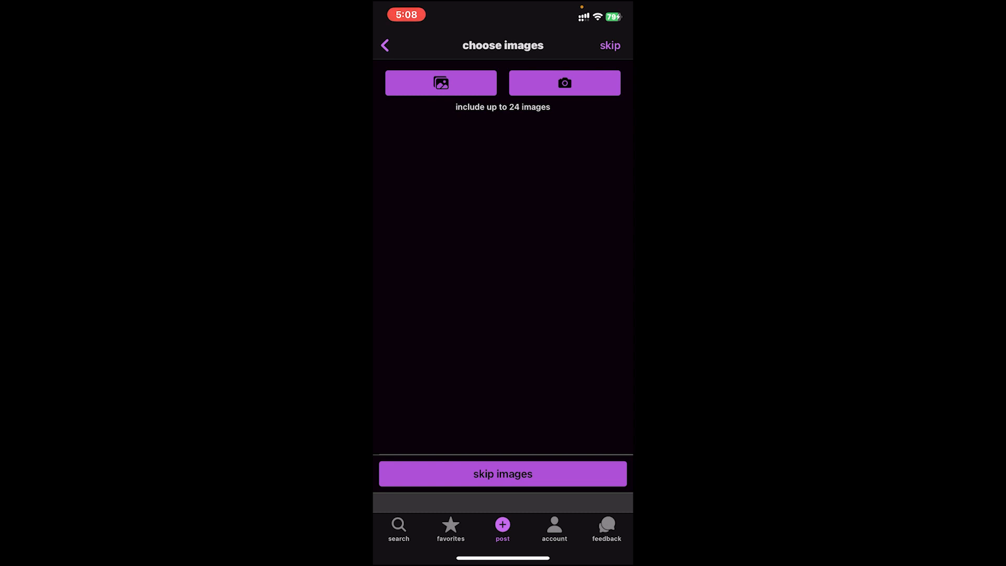
pyautogui.click(502, 473)
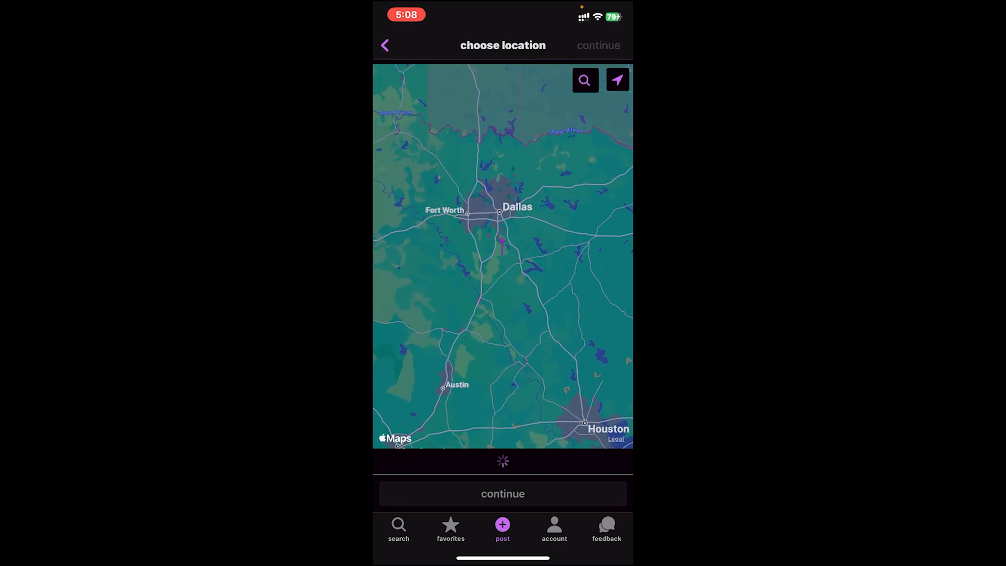
# Confirm the Dallas-area location and choose job offered as the posting type
pyautogui.click(503, 494)
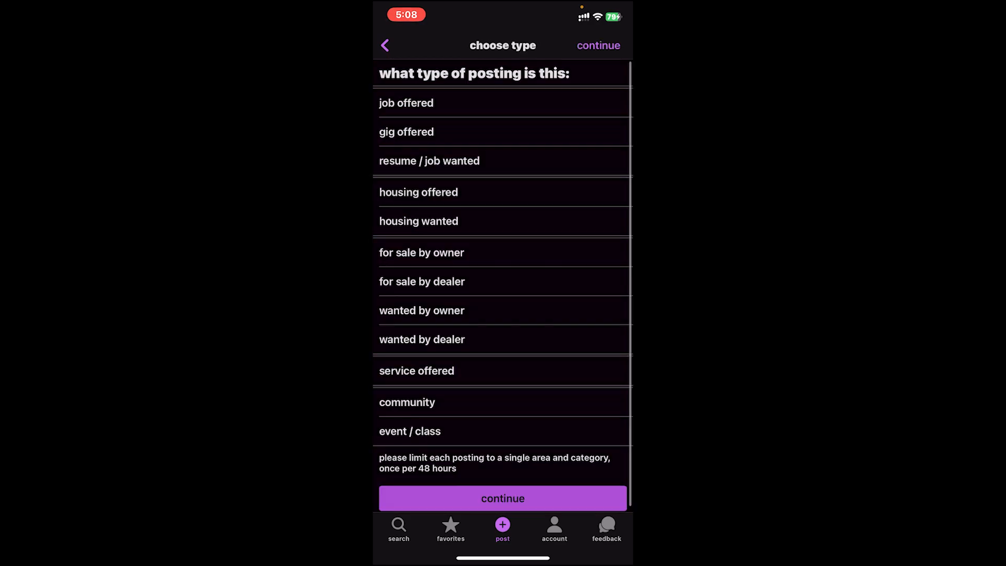
pyautogui.click(406, 103)
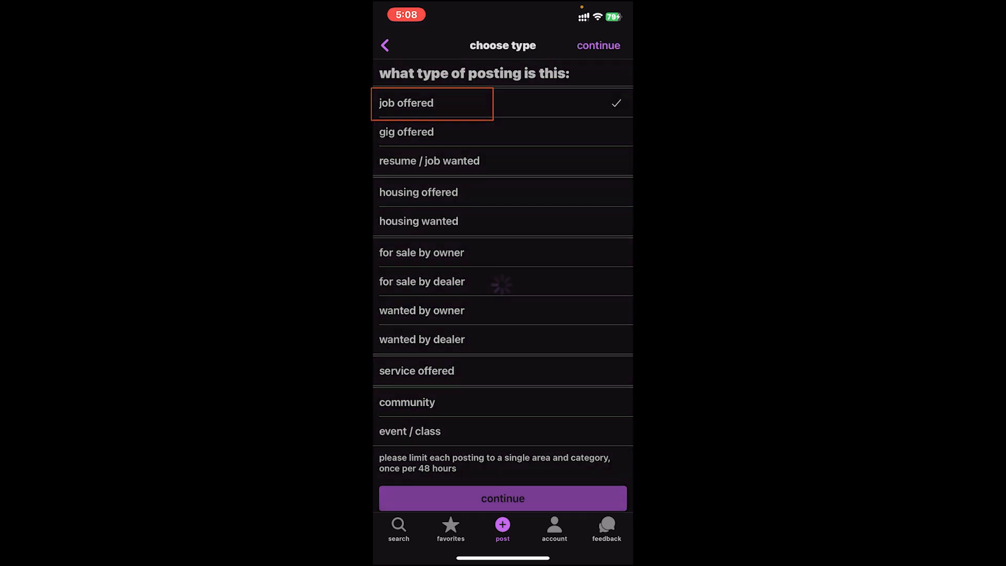
pyautogui.click(502, 498)
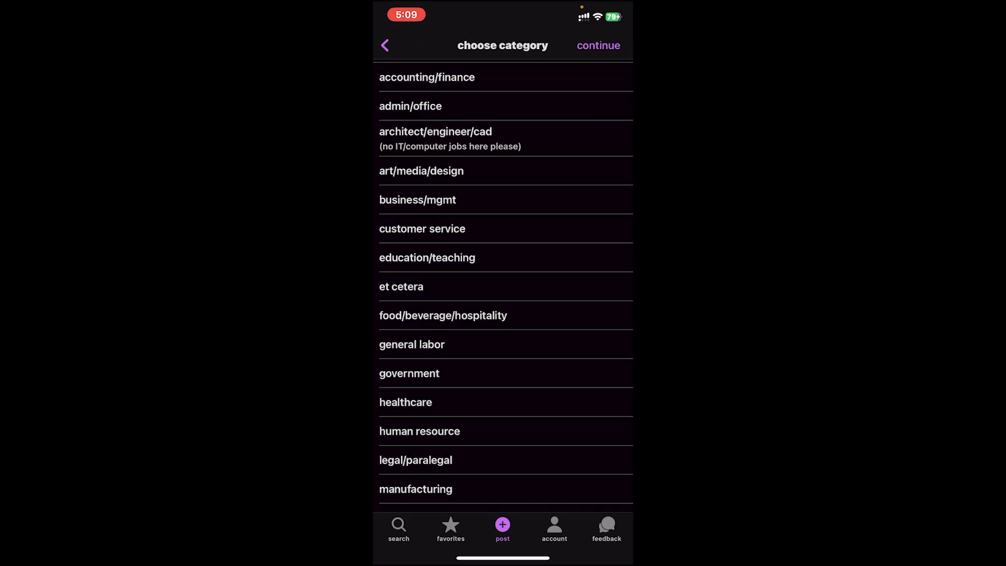
# Select accounting/finance and admin/office categories and proceed to the posting details form
pyautogui.scroll(-3)
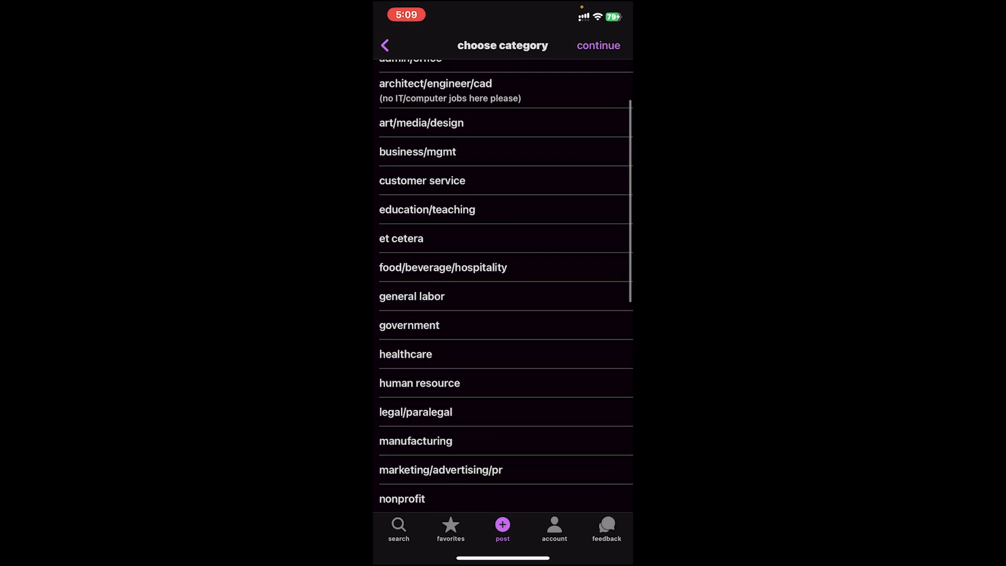
pyautogui.scroll(-3)
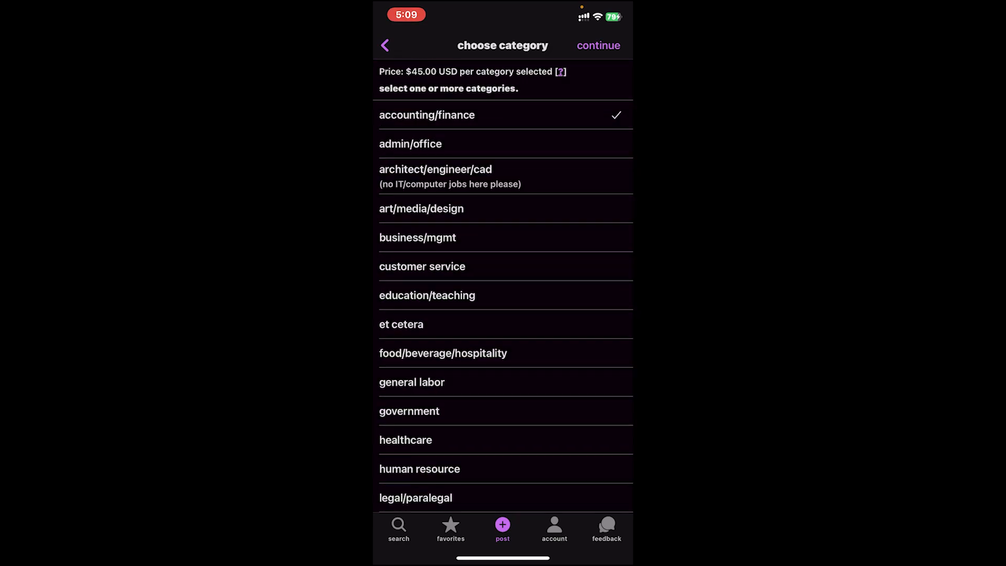
pyautogui.click(410, 143)
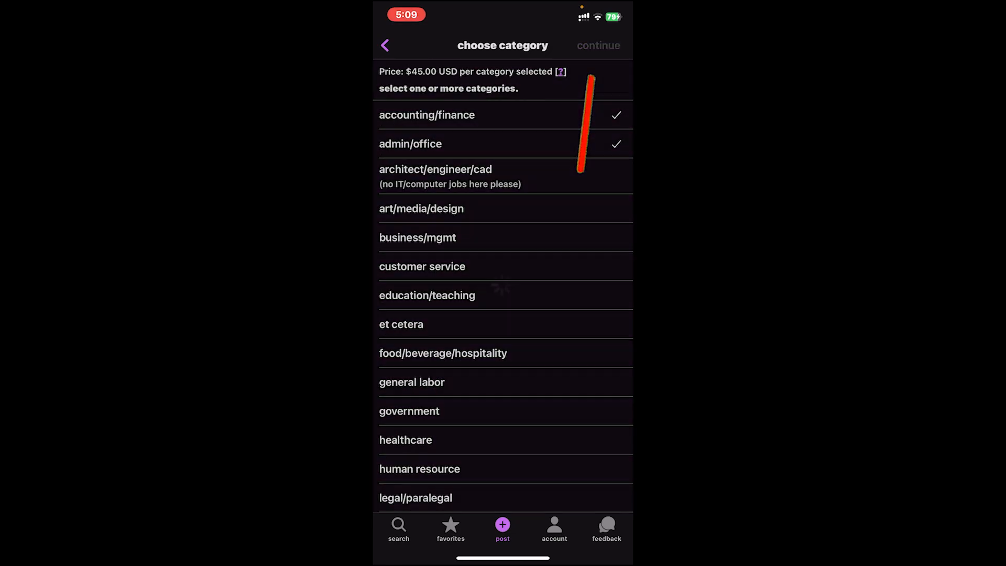
pyautogui.click(598, 46)
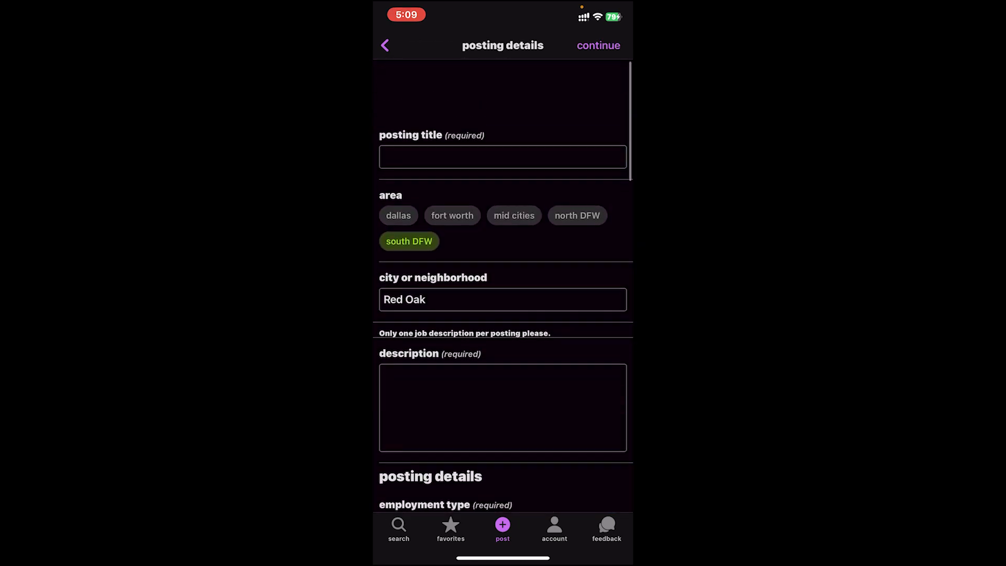
# Fill the posting titled 'Job vacancy' with description, job title and compensation, then submit for preview
pyautogui.write('Job va')
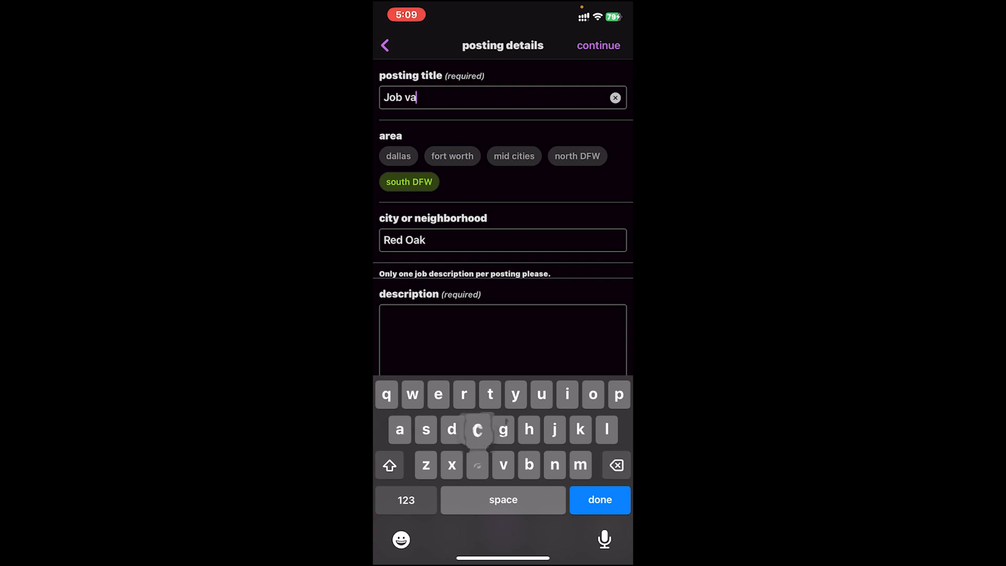
pyautogui.scroll(-3)
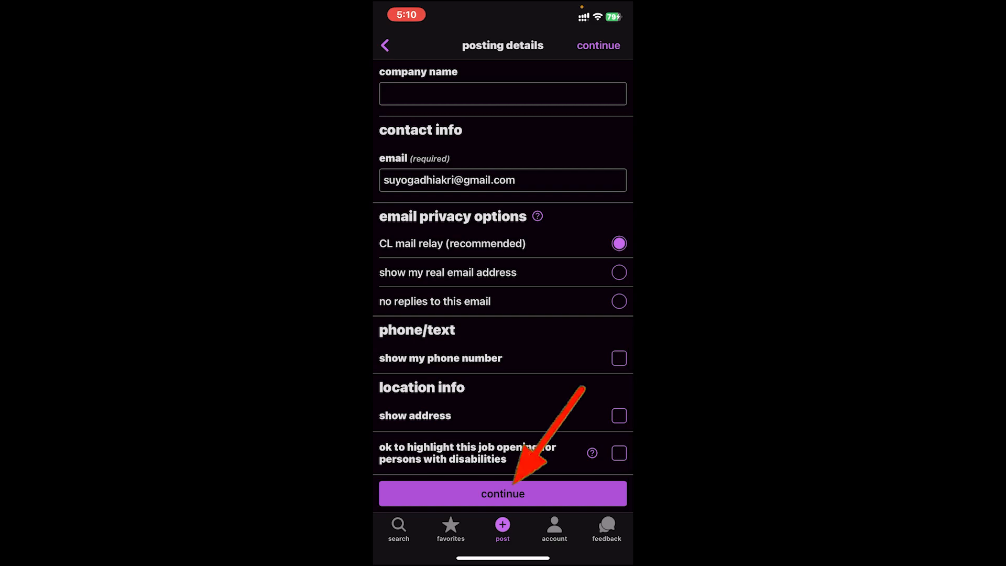
pyautogui.click(503, 494)
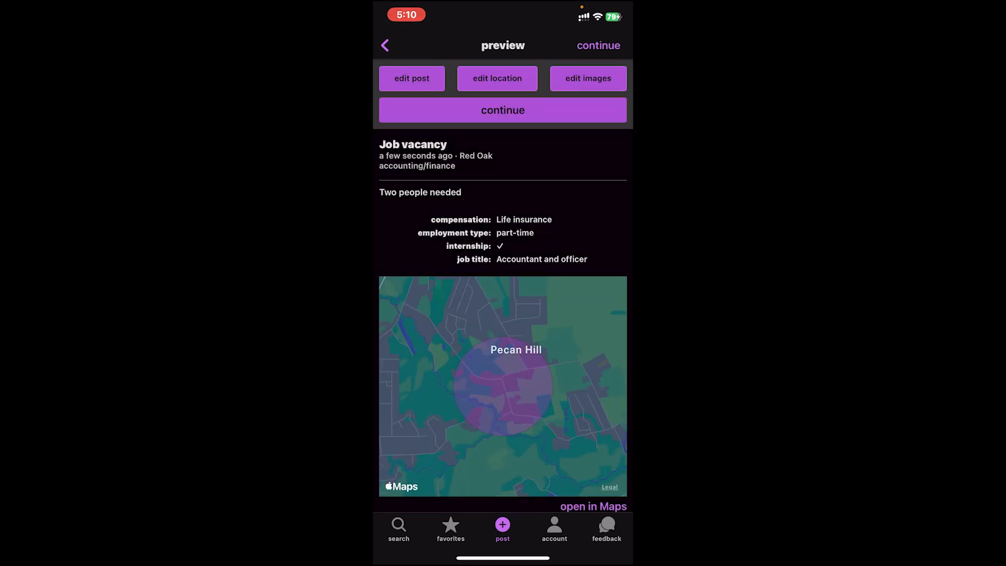
# Accept the Job vacancy preview and reach the $90 payment form for both categories
pyautogui.click(411, 78)
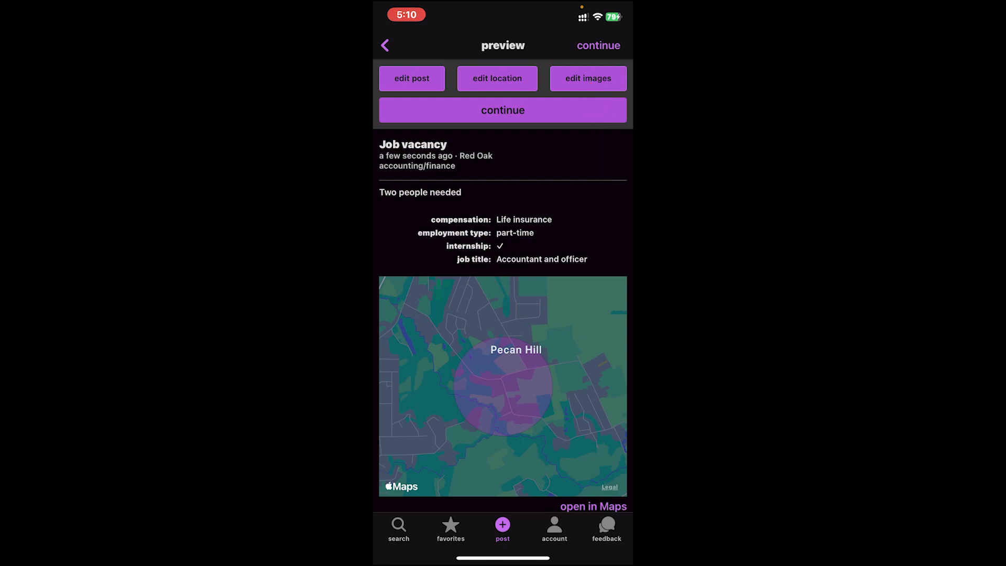
pyautogui.click(503, 109)
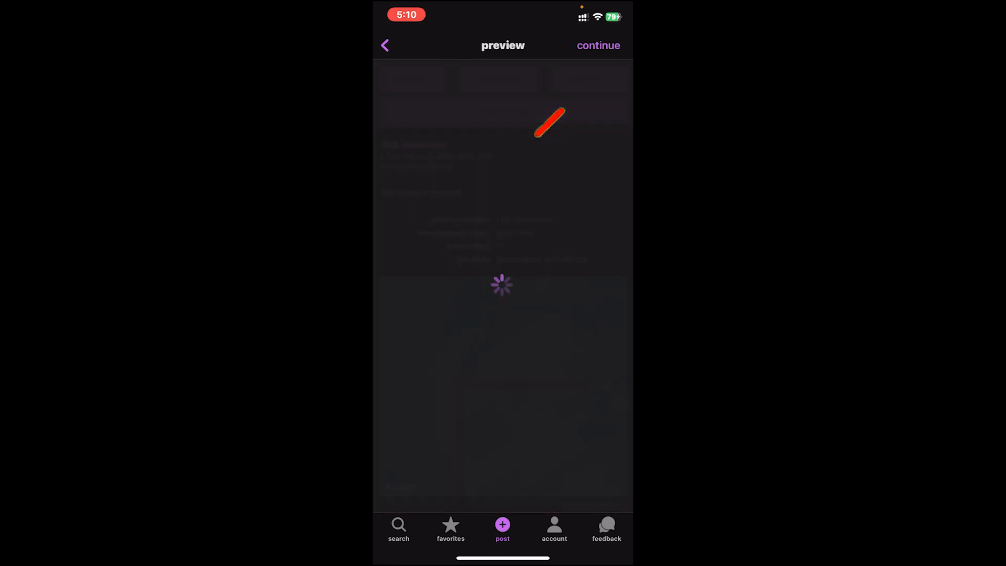
pyautogui.click(597, 46)
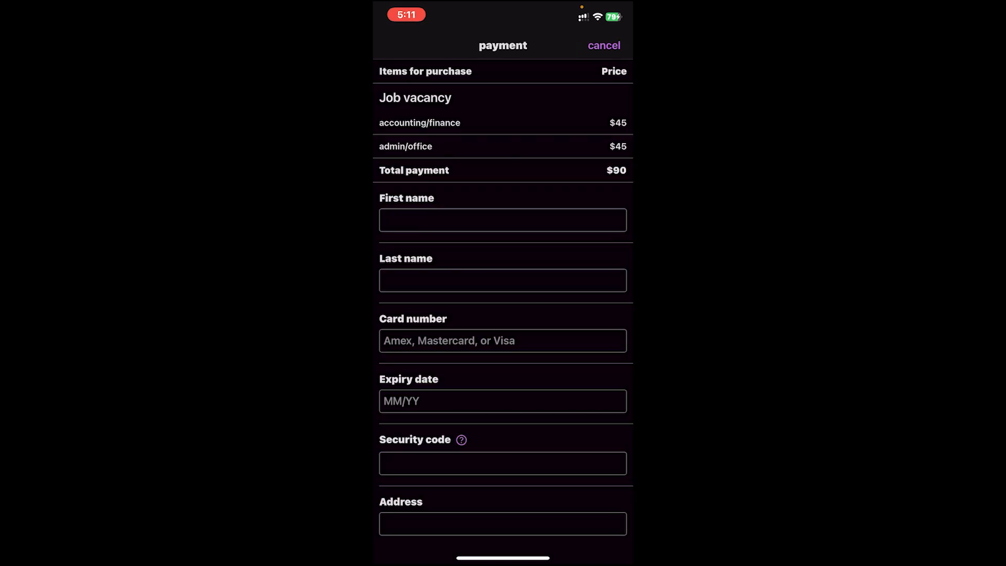
# Scroll the payment form and swipe up to return to the home screen
pyautogui.scroll(-3)
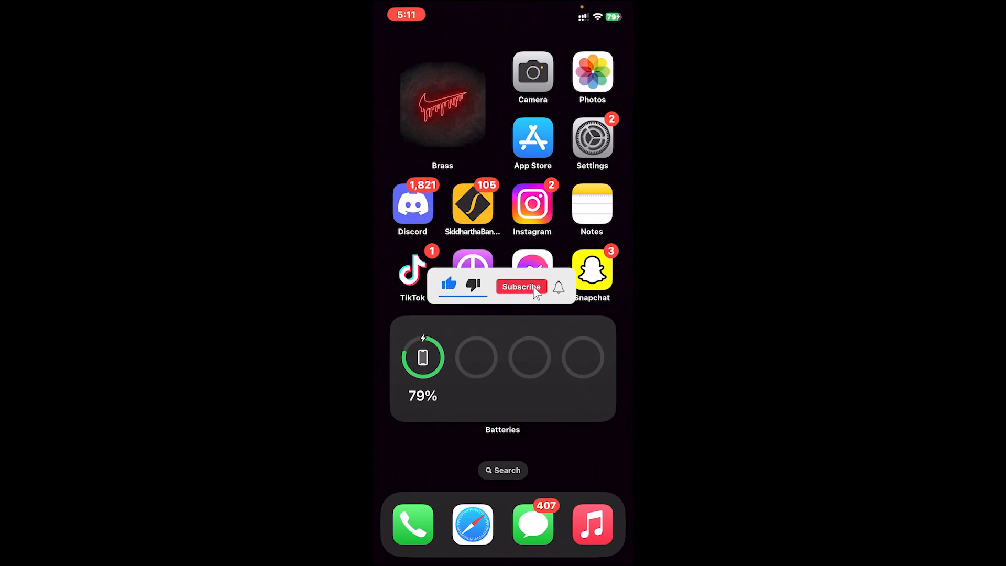
pyautogui.click(520, 286)
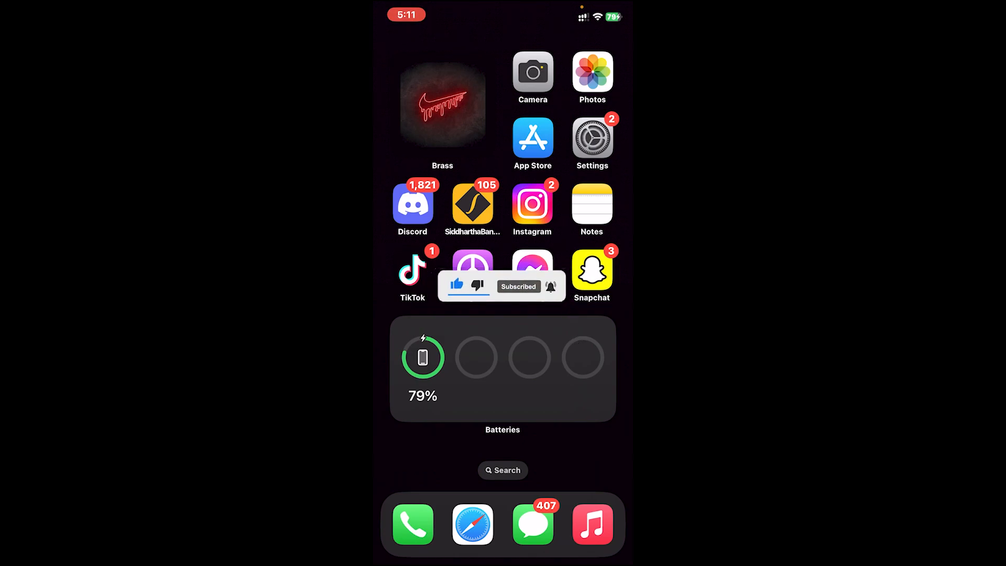